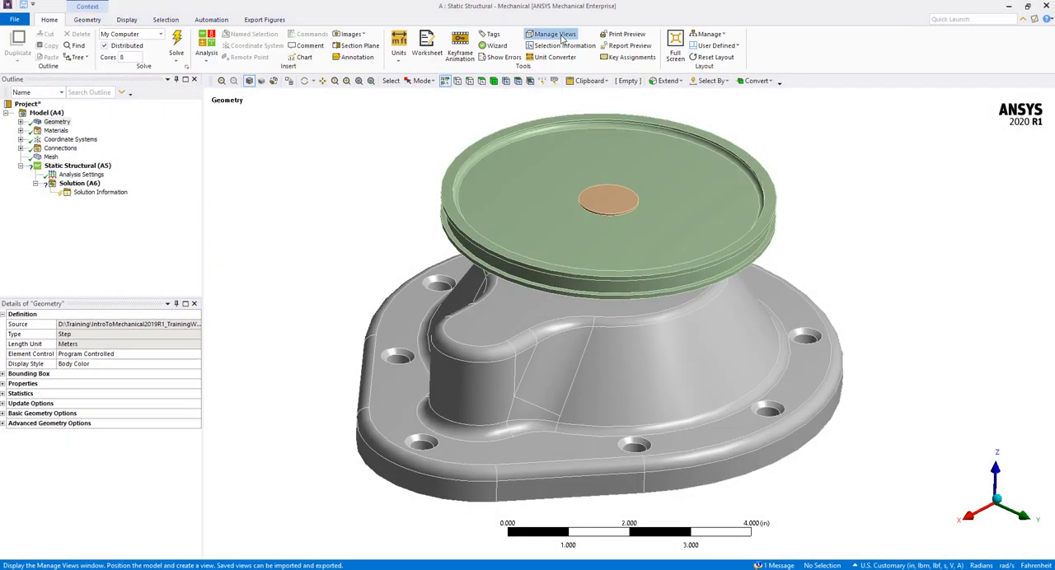
# Step: Show the Manage Views panel from the Home ribbon
pyautogui.click(564, 33)
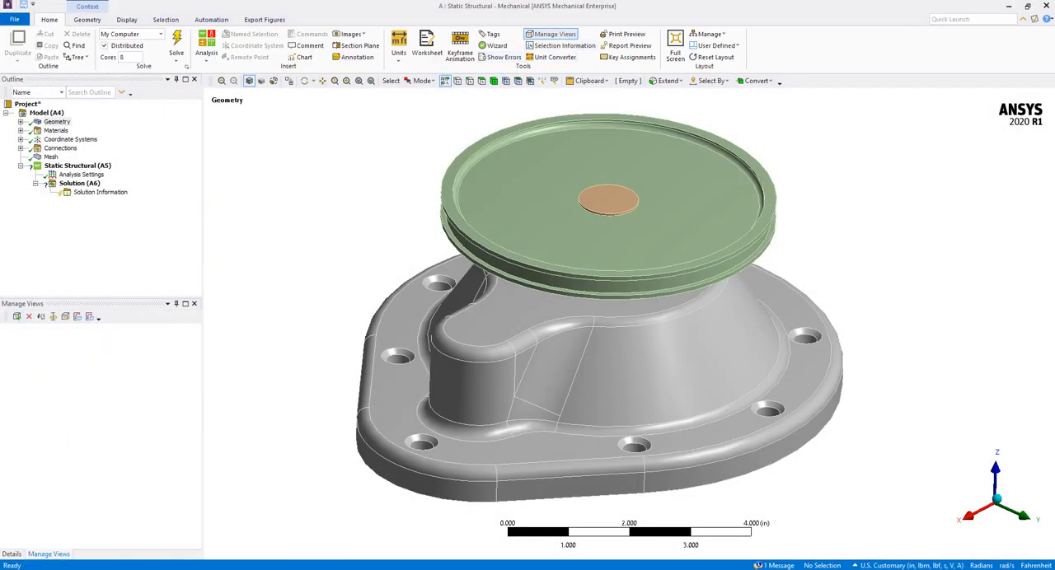
pyautogui.moveTo(17, 317)
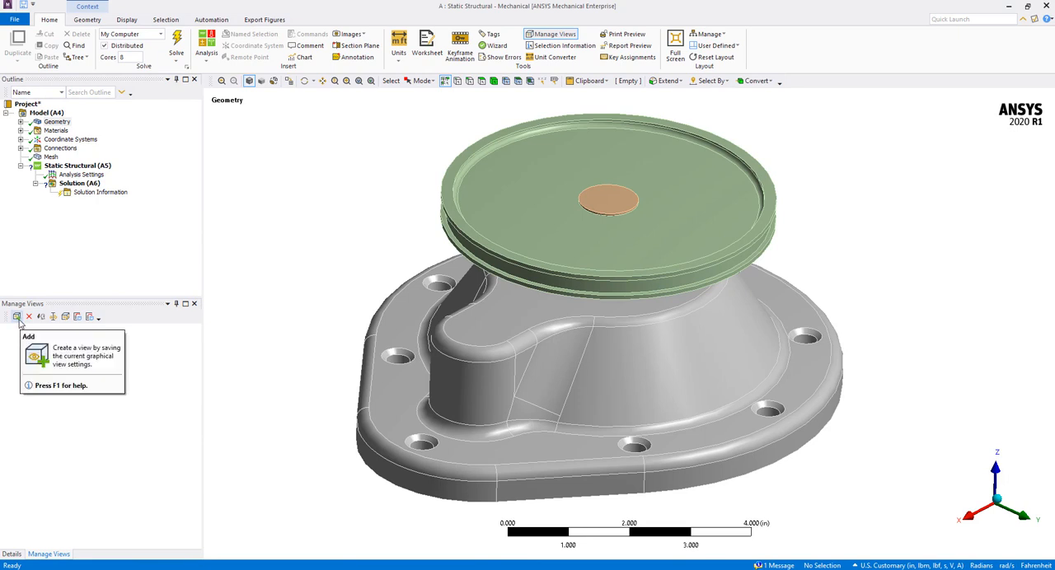
# Step: Add the current model orientations as saved views in Manage Views
pyautogui.click(16, 317)
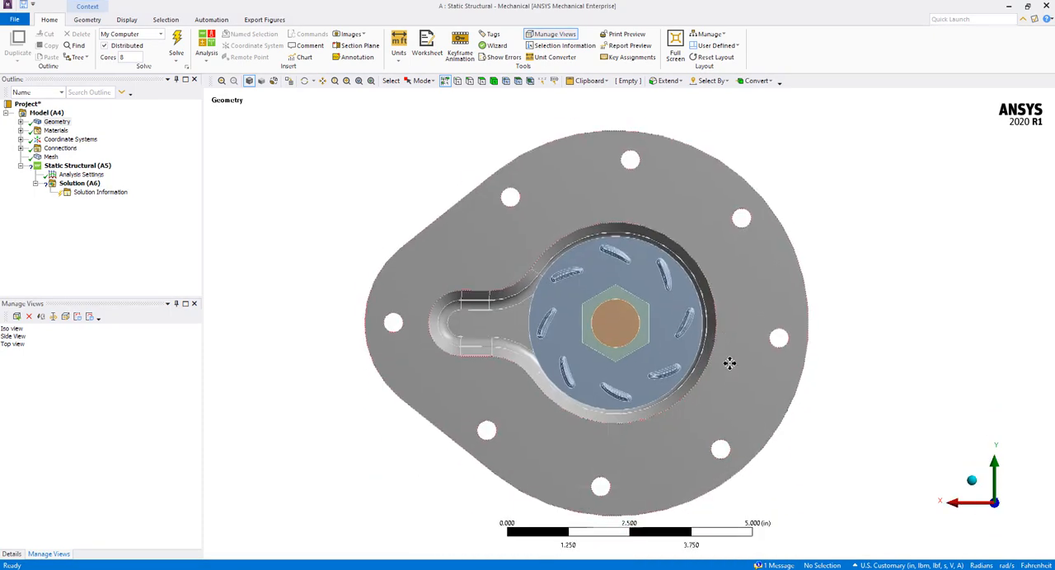
pyautogui.click(18, 316)
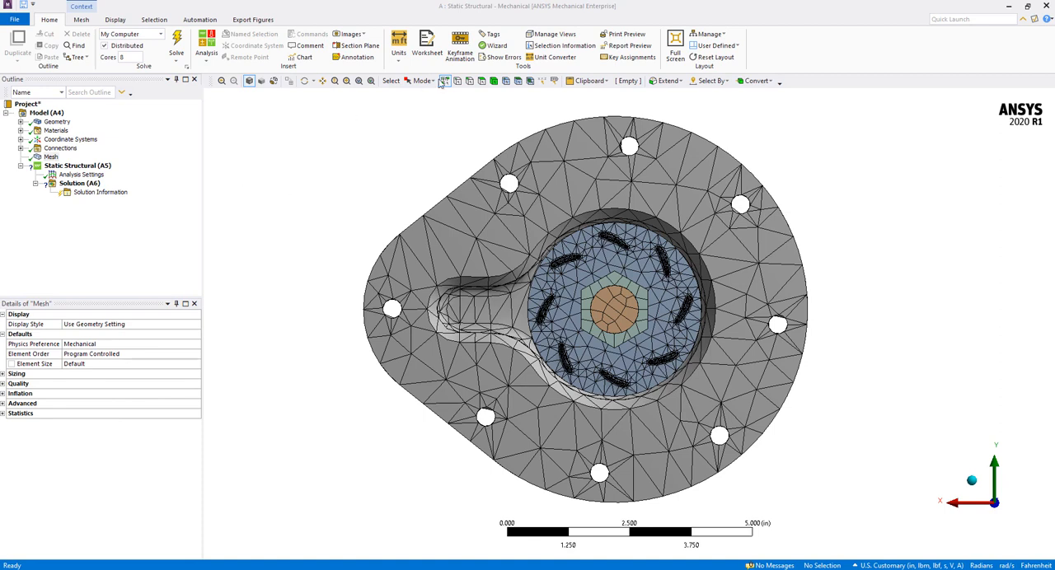
# Step: Start importing a saved list of views into the Manage Views panel
pyautogui.click(557, 33)
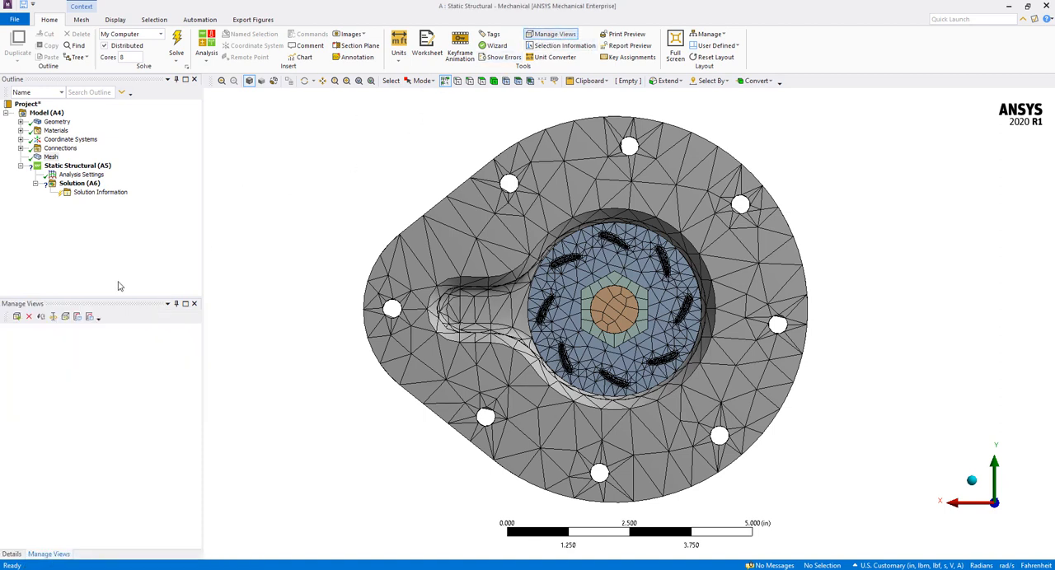
pyautogui.moveTo(76, 317)
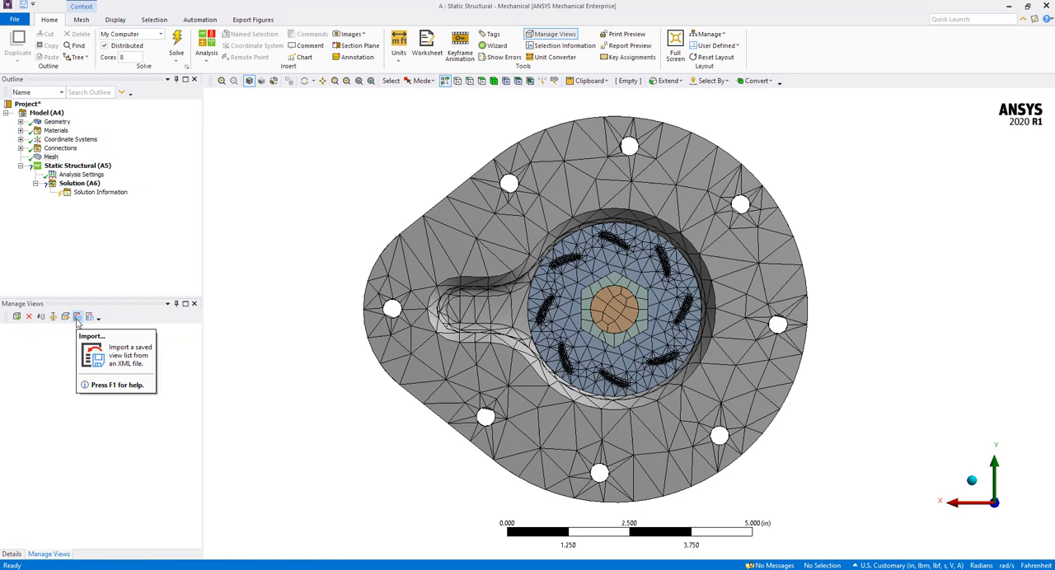
pyautogui.click(76, 317)
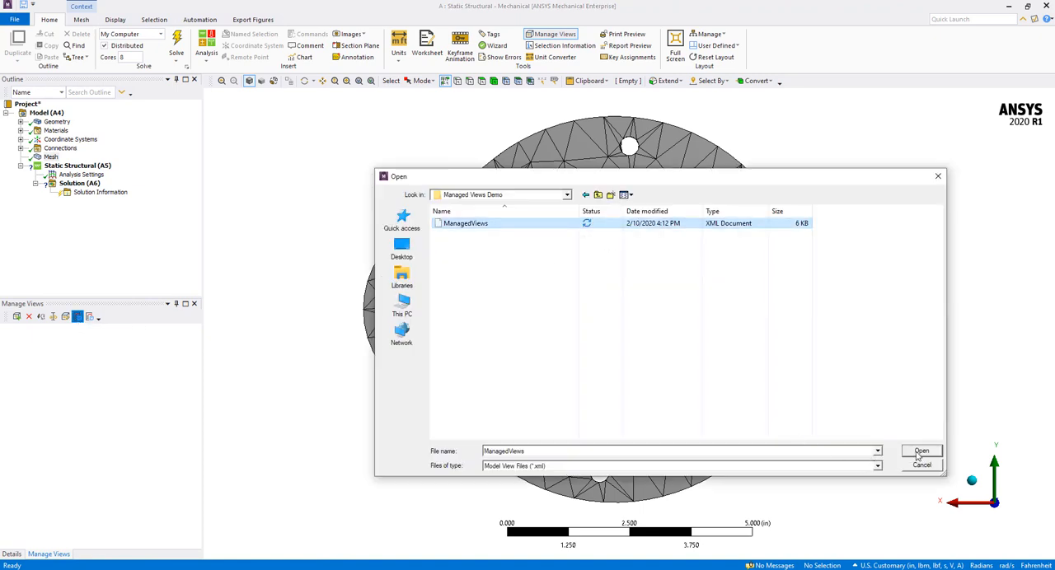
# Step: Load ManagedViews.xml and apply the imported Side view to the meshed model
pyautogui.click(925, 451)
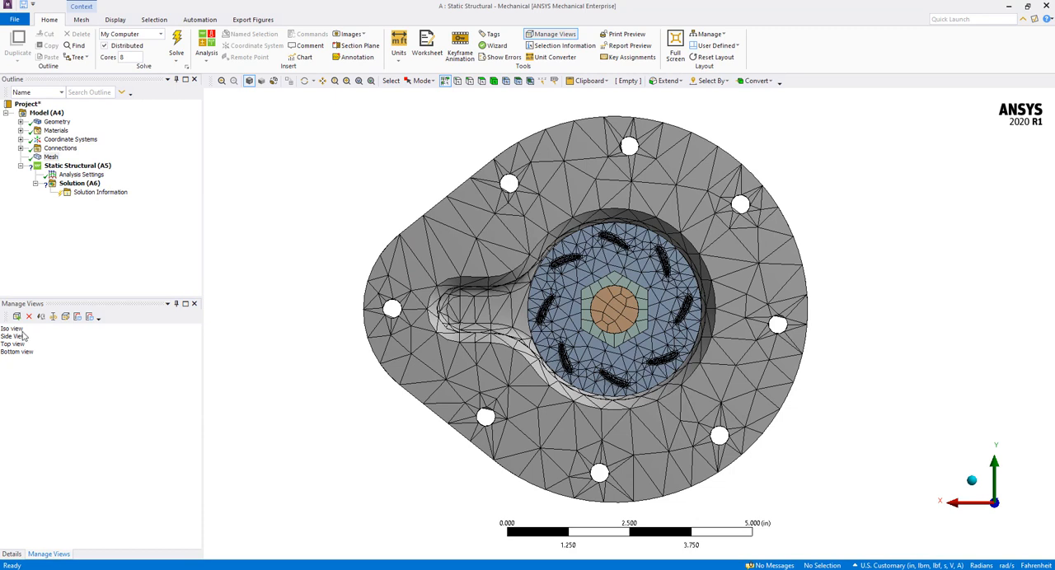
pyautogui.click(10, 329)
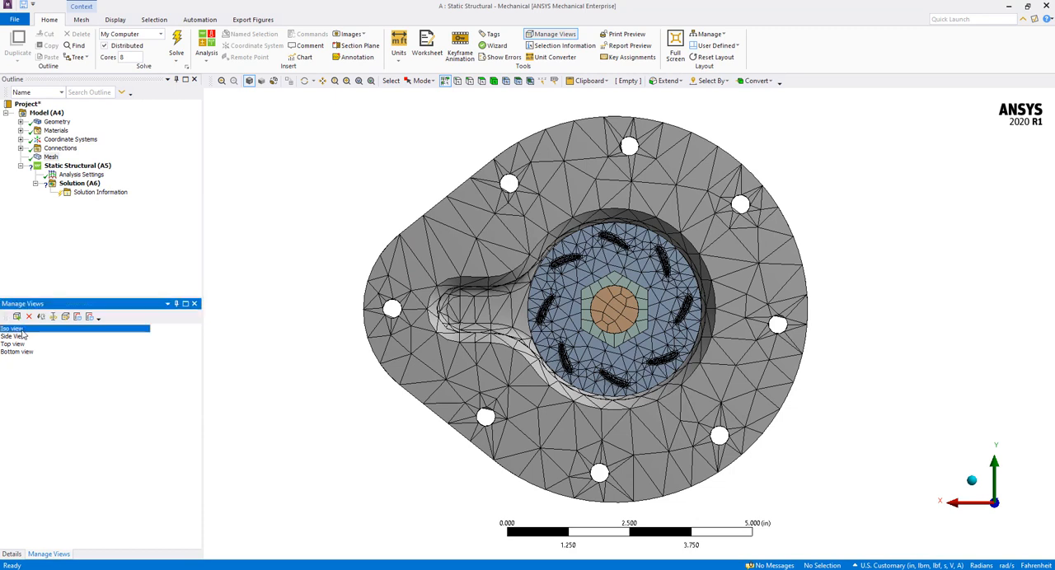
pyautogui.click(15, 336)
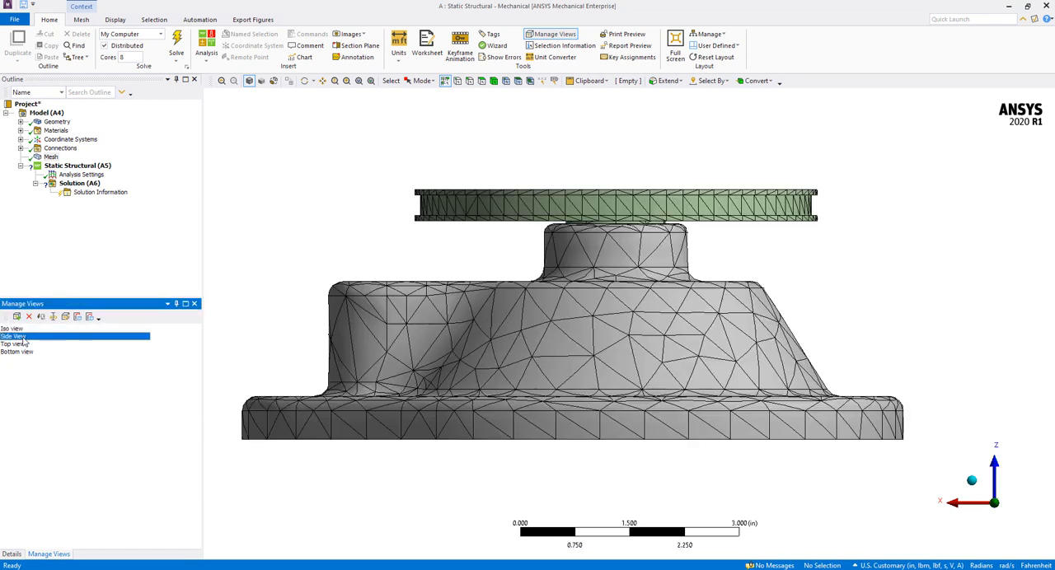